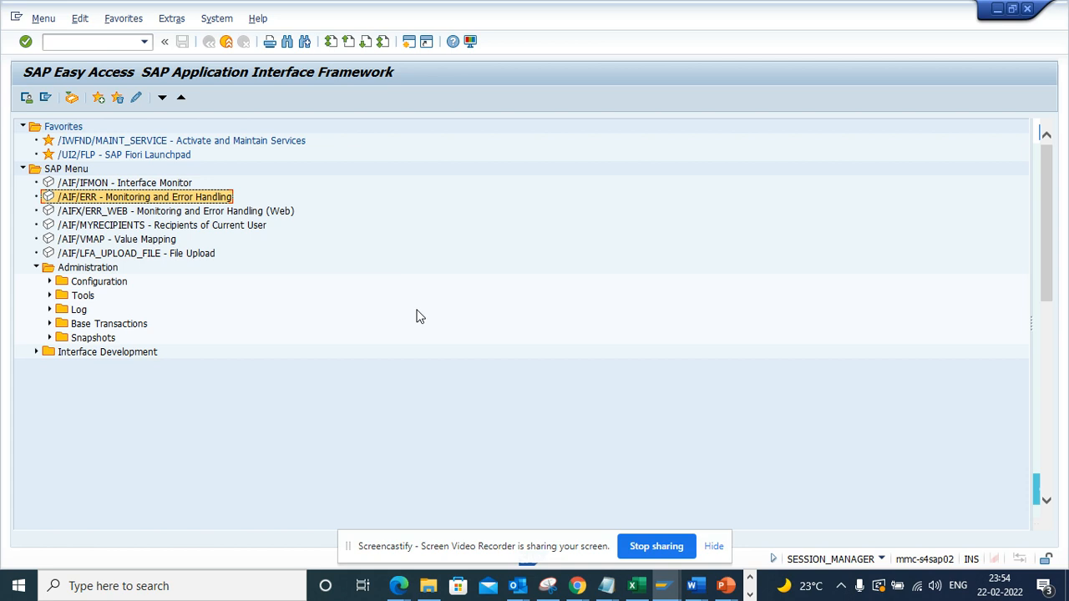
mouse_move(367, 100)
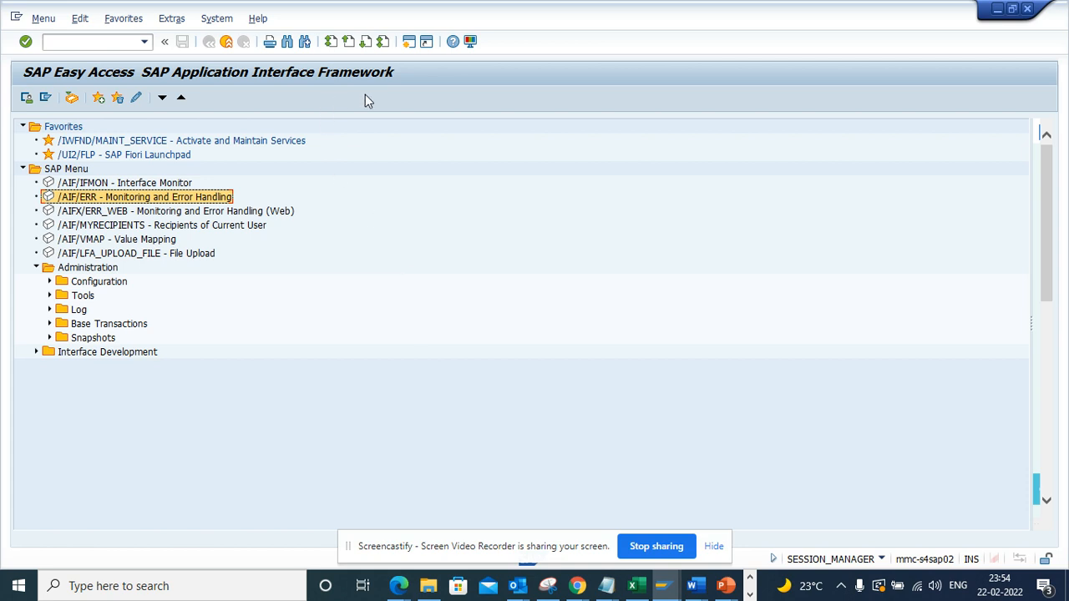
mouse_move(378, 100)
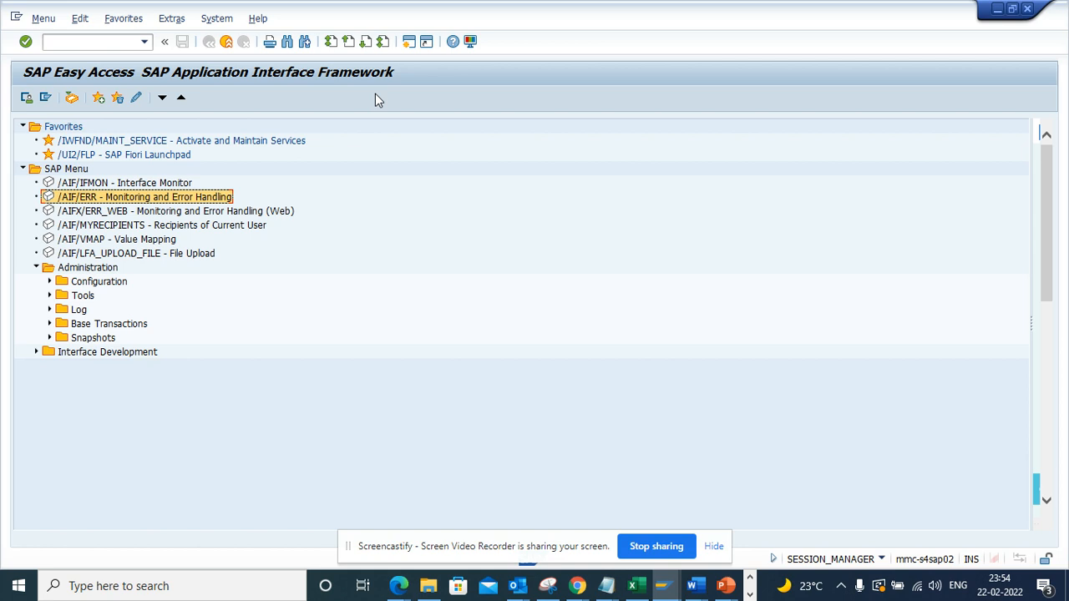
mouse_move(233, 80)
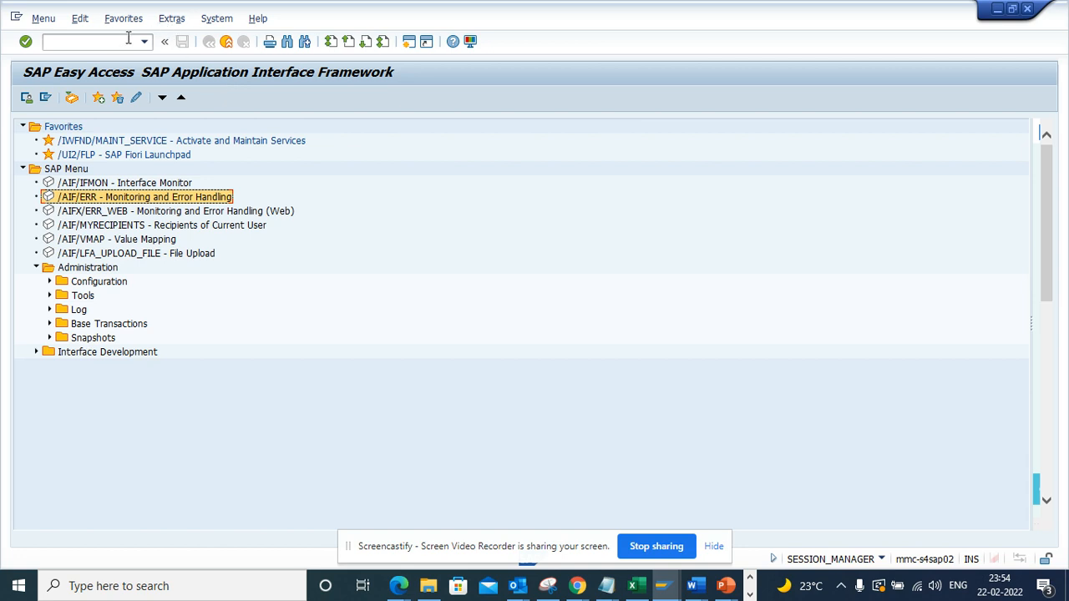
Collapse the Administration group so only the top-level AIF entries remain visible
left_click(92, 41)
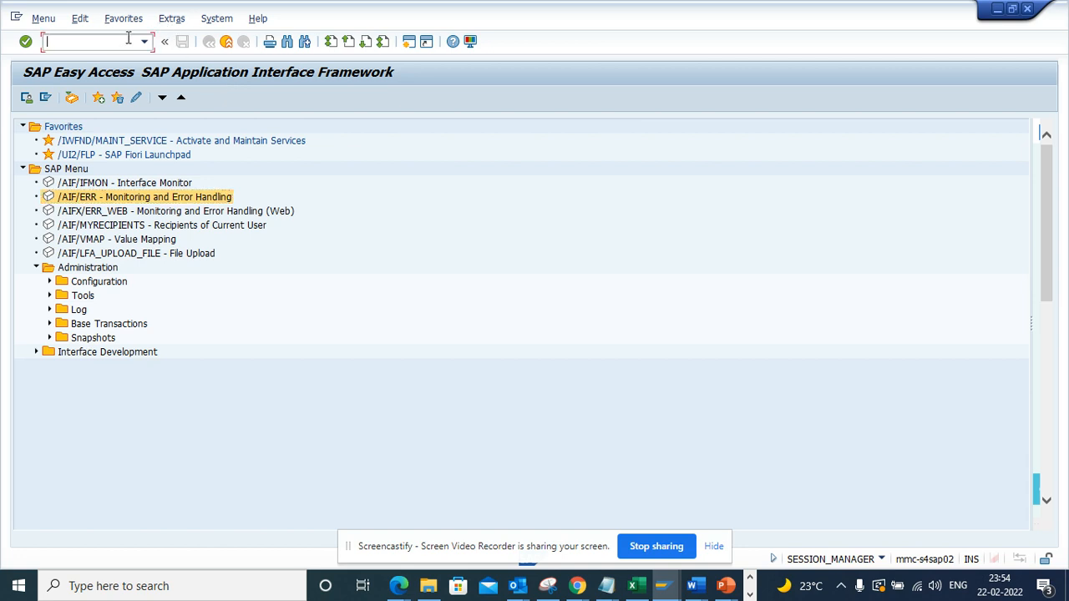
left_click(147, 44)
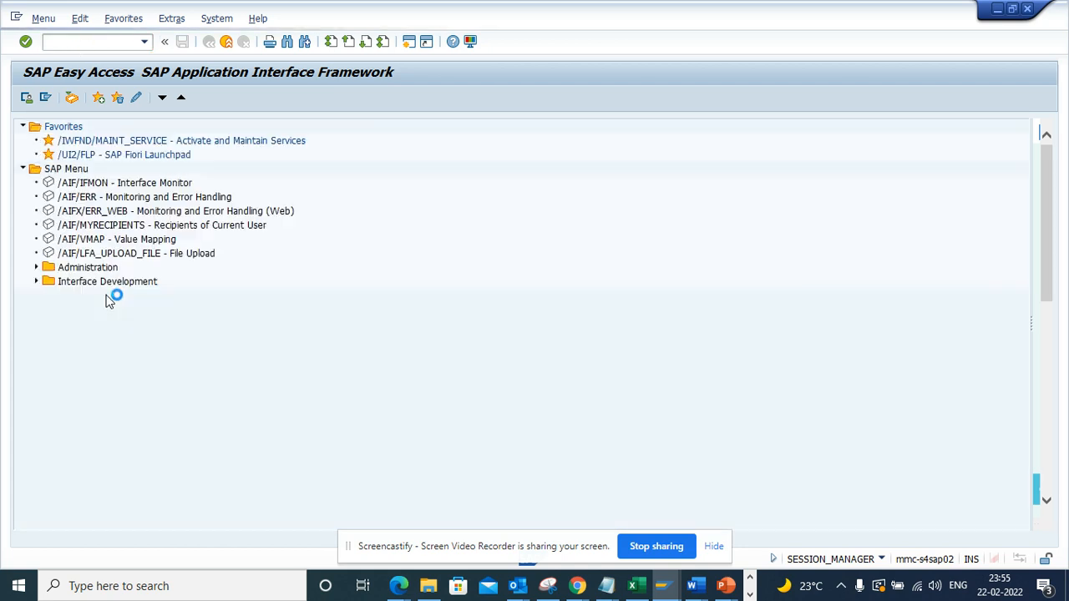
Expand the Interface Development group to list Customizing, Interface Builder and Interface Test Tool
left_click(67, 167)
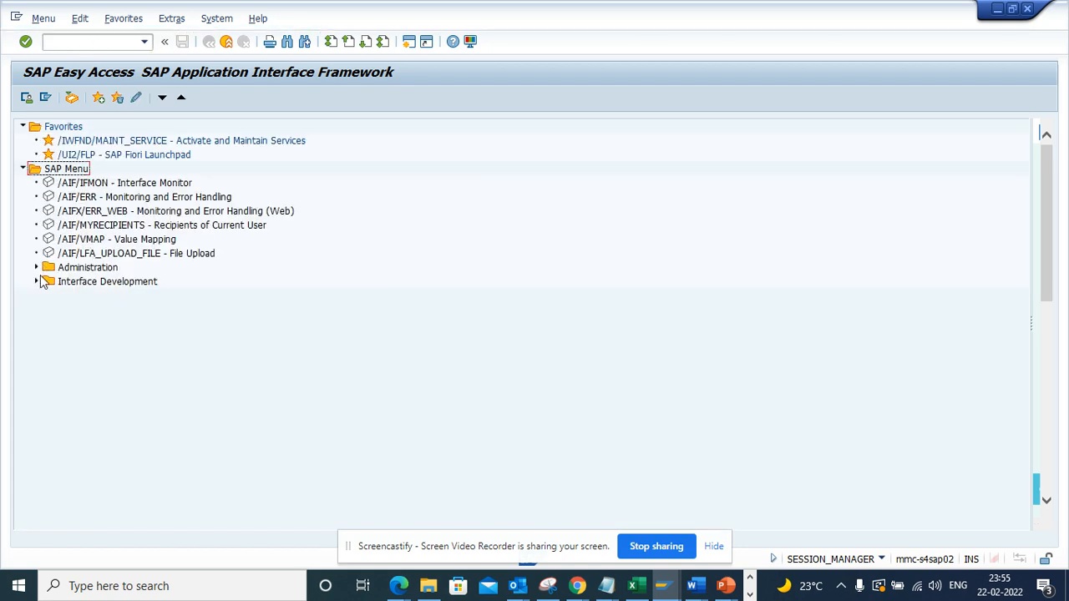
left_click(35, 280)
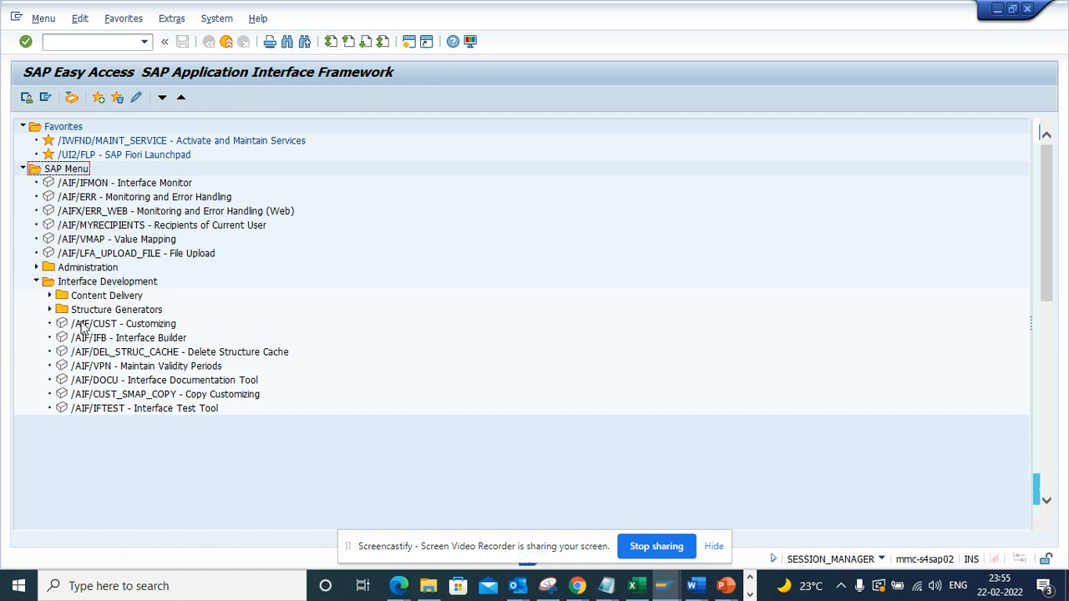
mouse_move(167, 309)
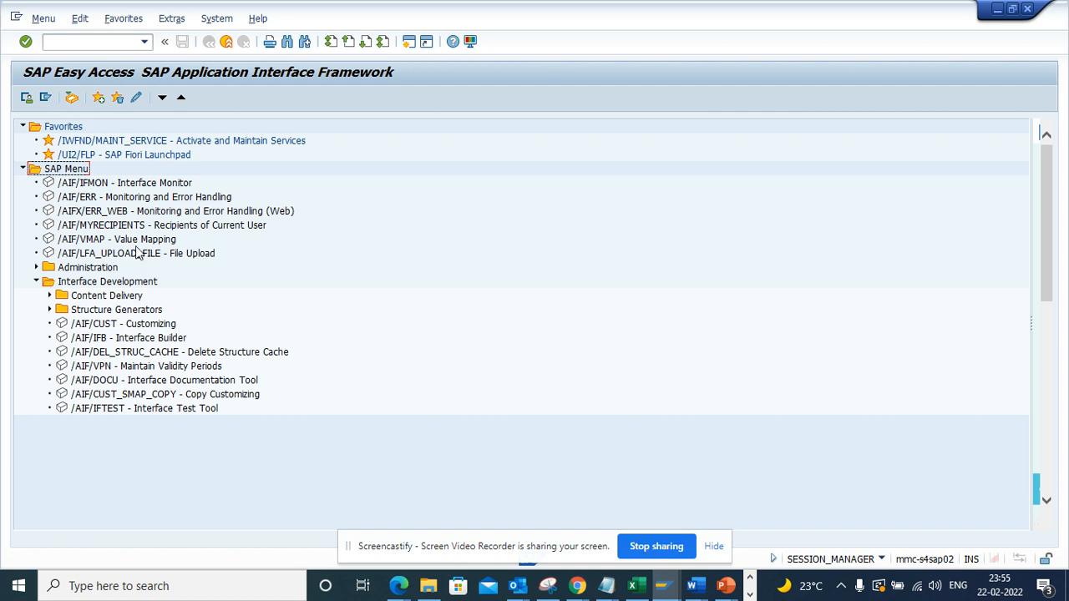
mouse_move(154, 239)
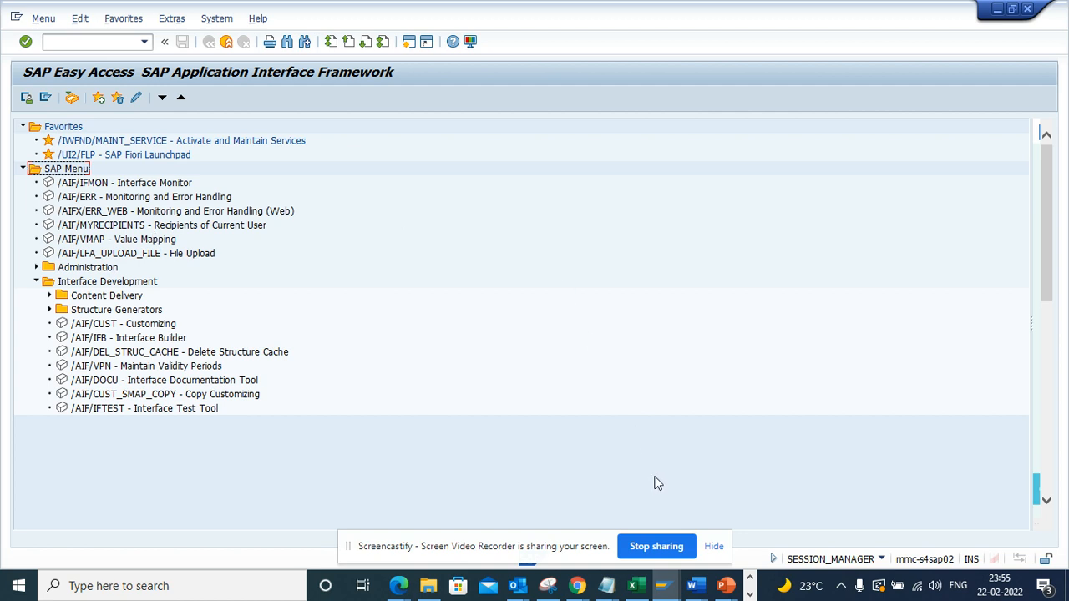
mouse_move(665, 533)
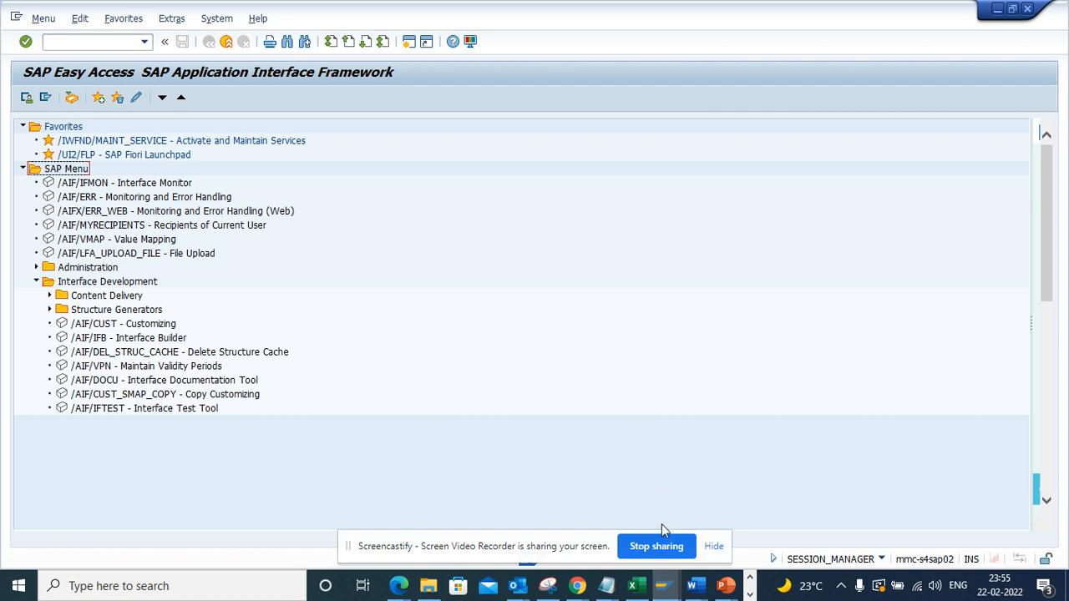
mouse_move(662, 546)
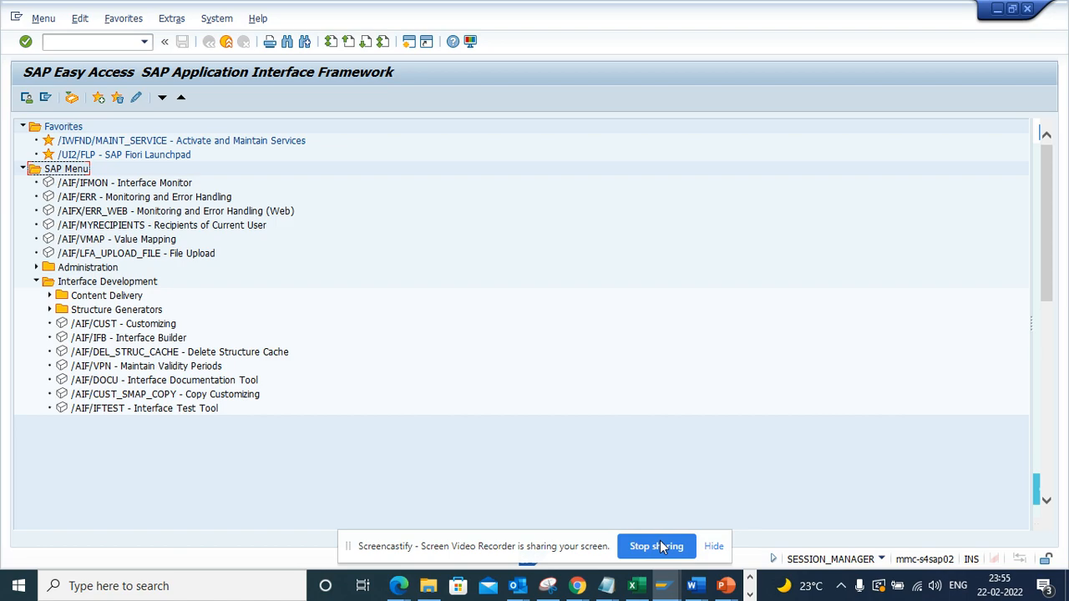